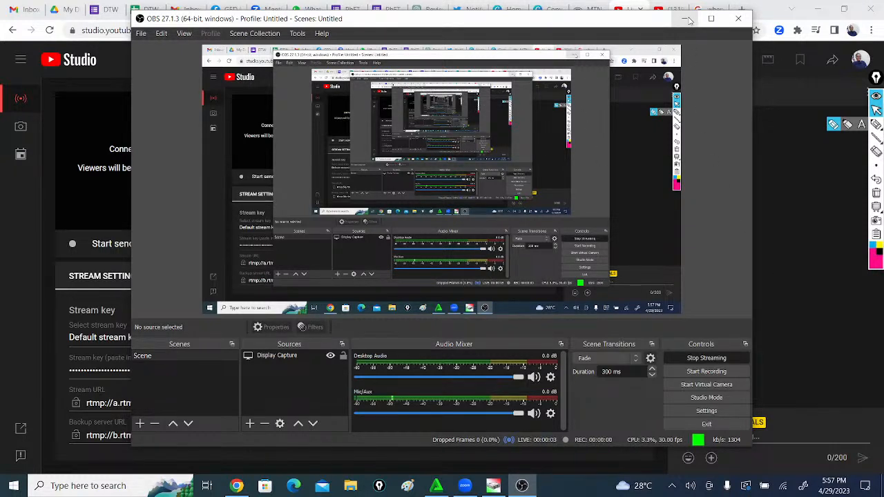
mouse_move(689, 19)
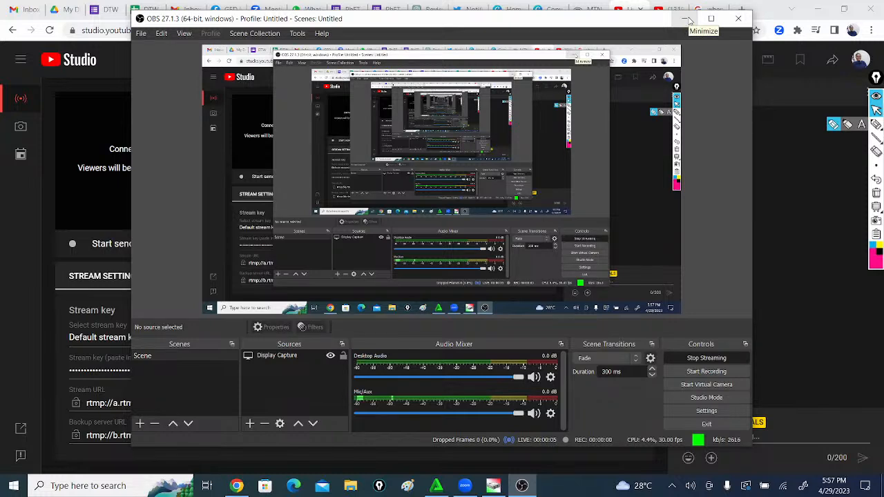
Switch to YouTube Studio and show the WAEC 2023 stream's live analytics with zero views
left_click(688, 20)
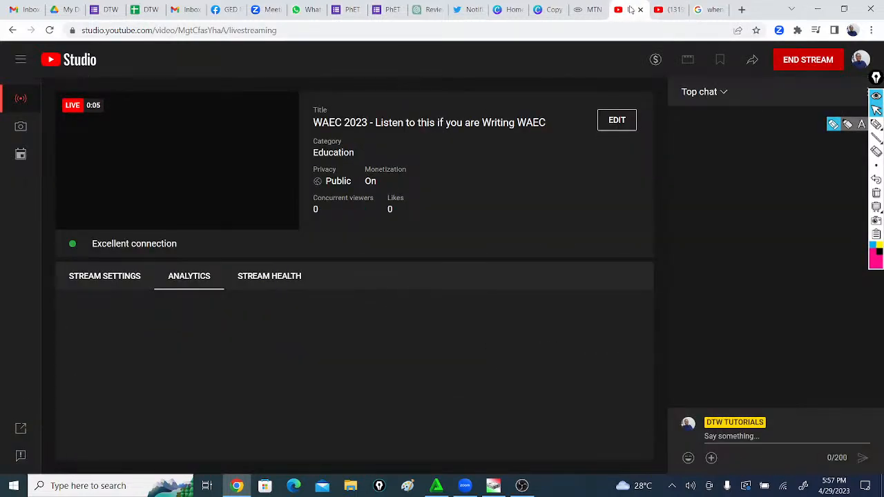
left_click(188, 276)
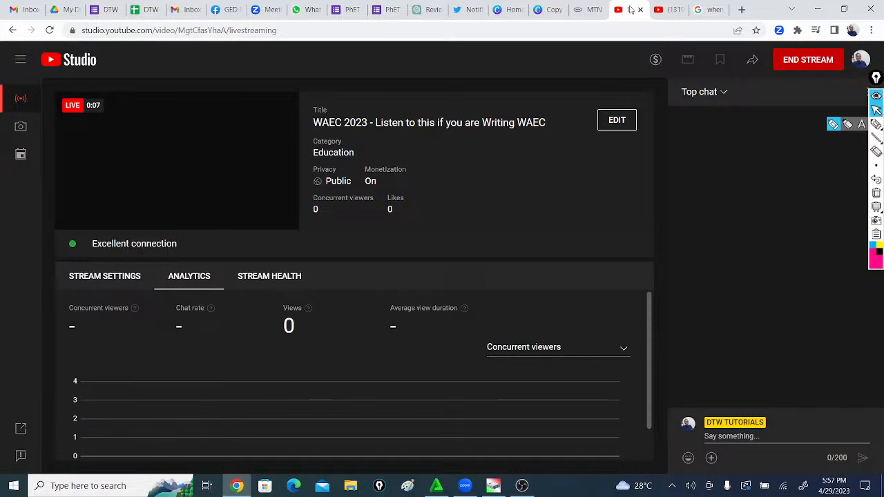
mouse_move(670, 9)
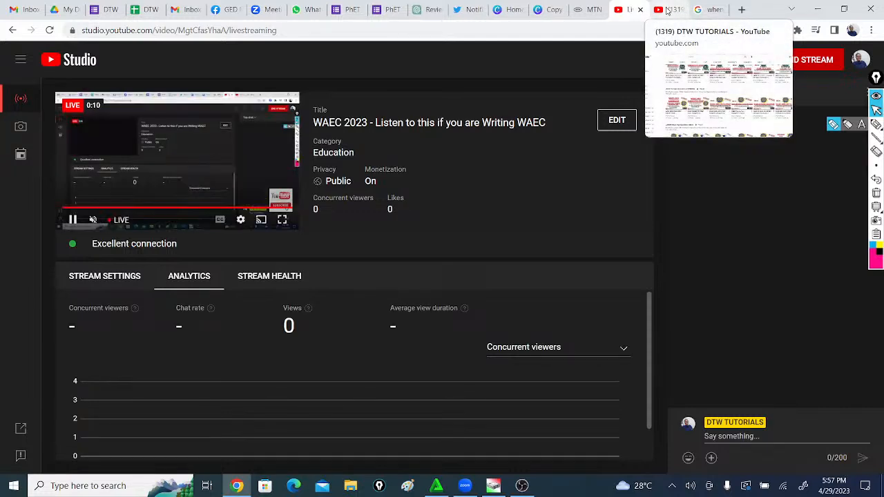
left_click(674, 9)
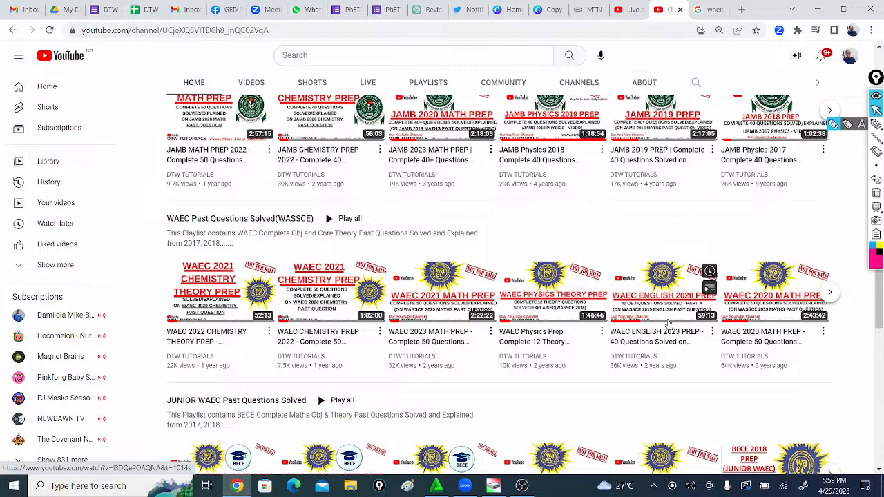
mouse_move(319, 298)
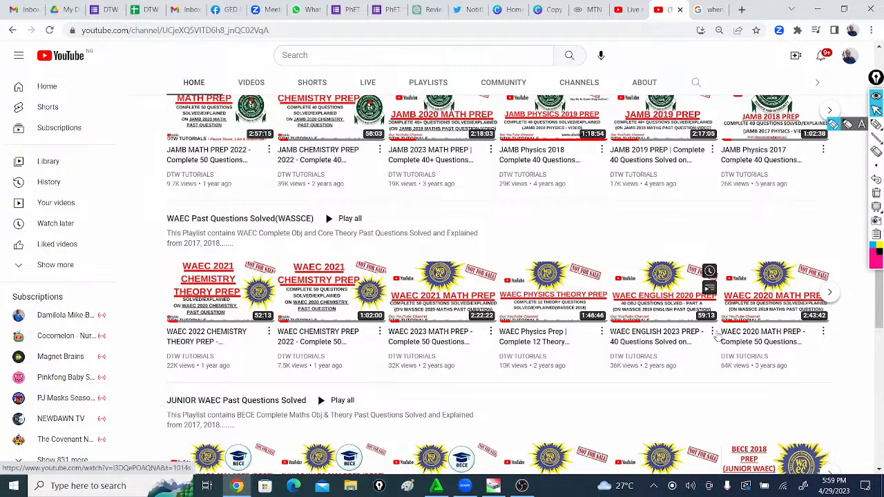
left_click(829, 292)
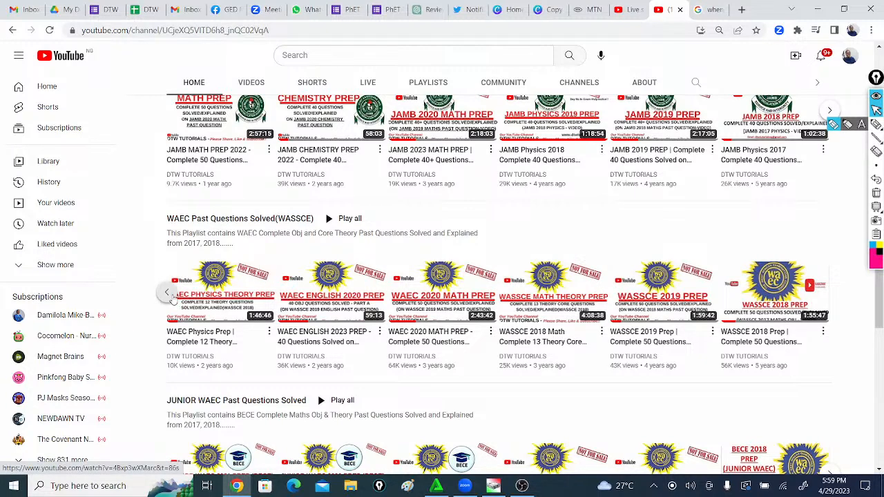
left_click(169, 293)
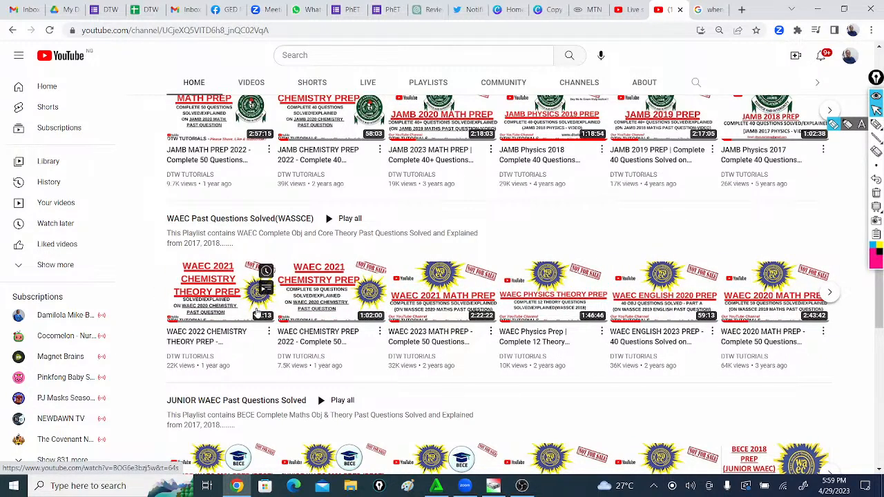